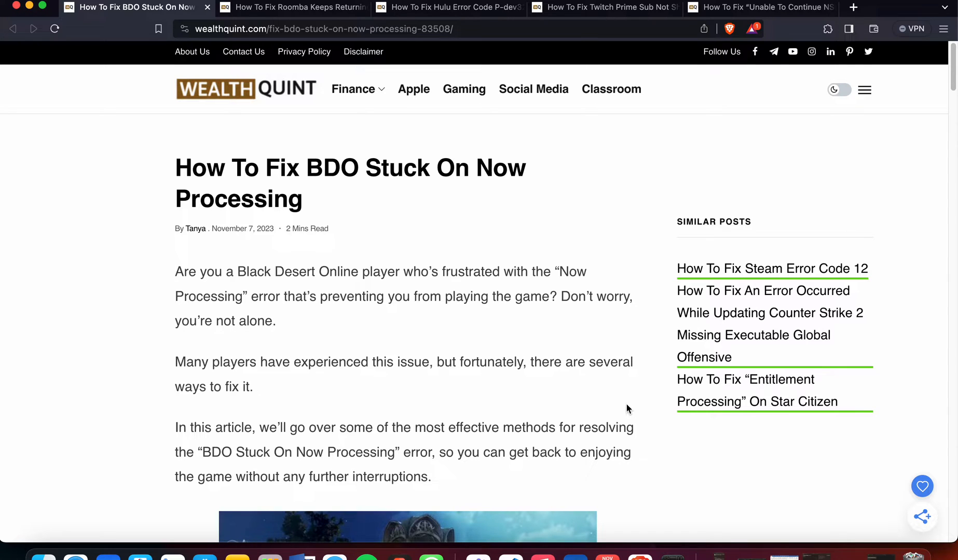
scroll(down, 3)
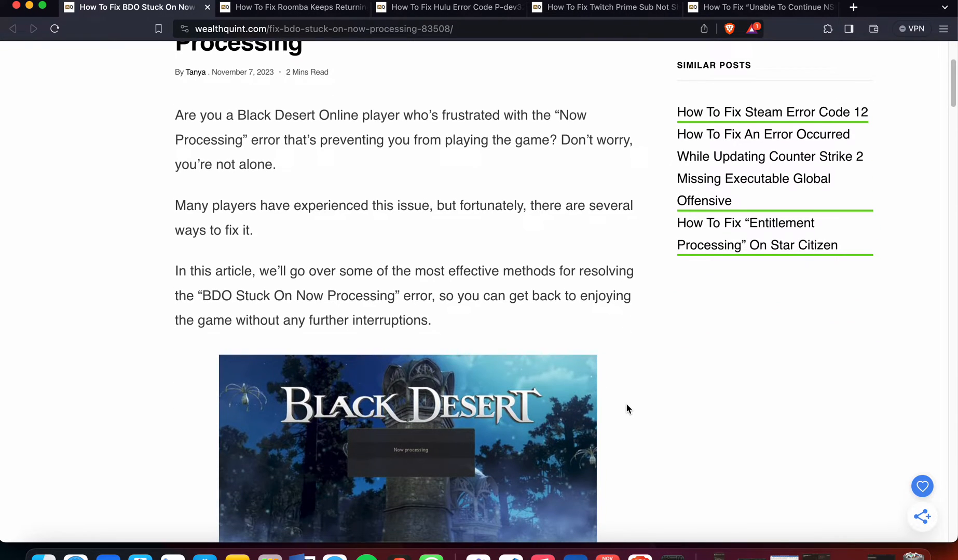
scroll(down, 3)
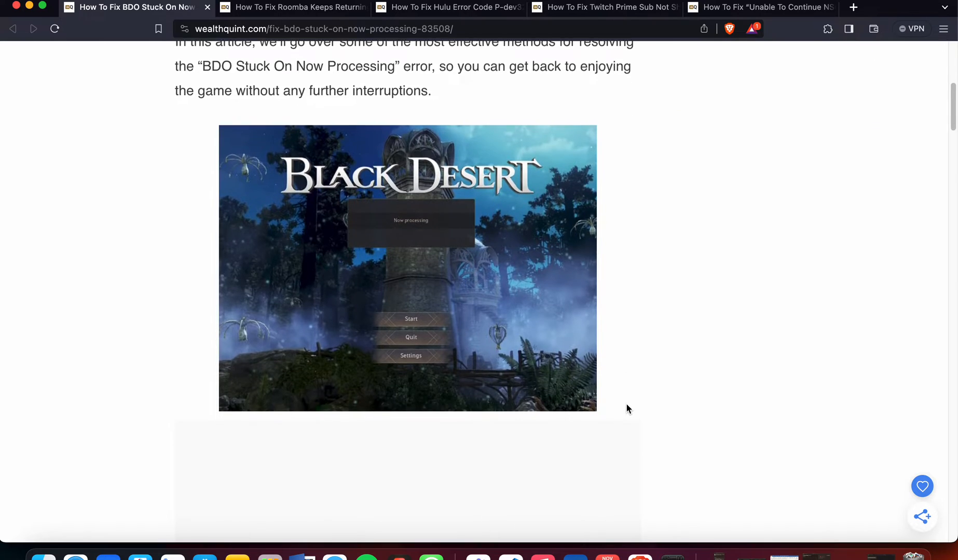
scroll(down, 3)
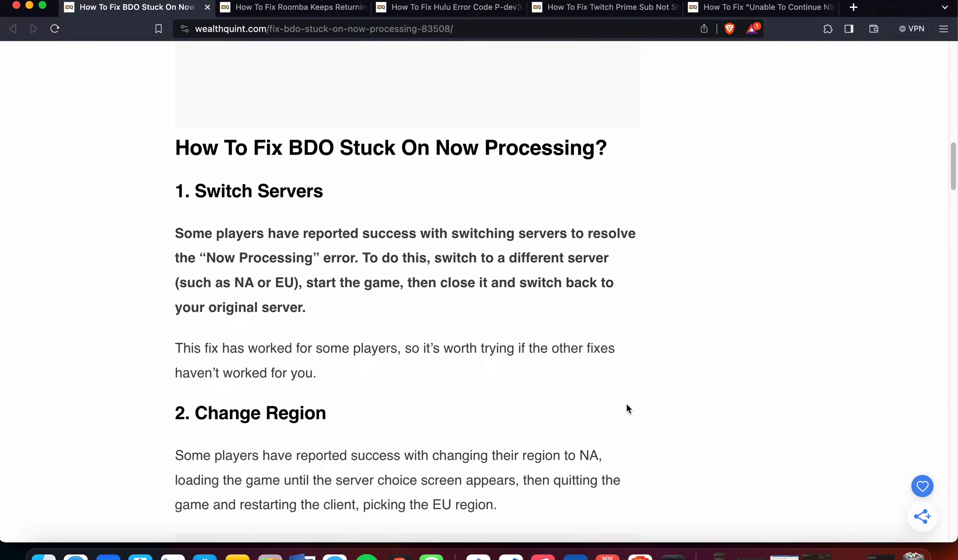
scroll(down, 3)
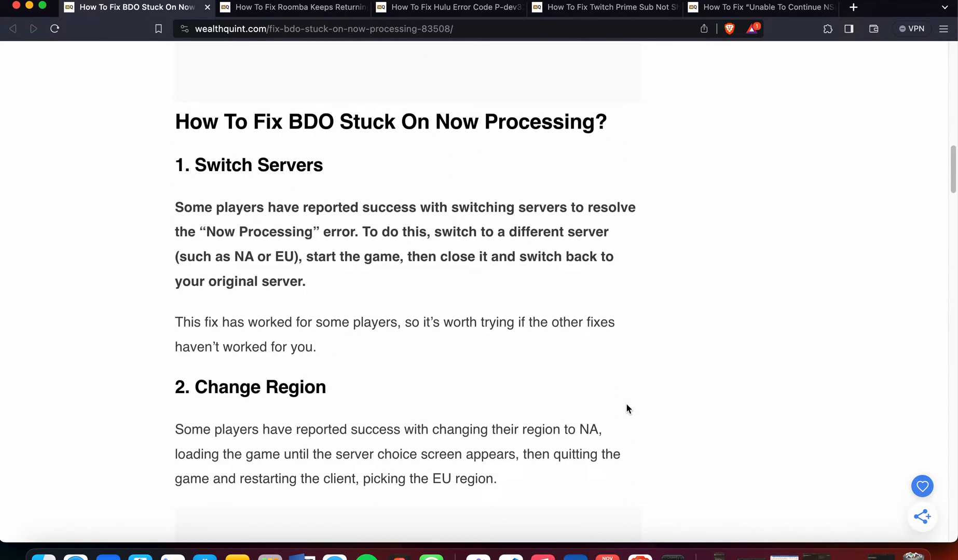
scroll(down, 3)
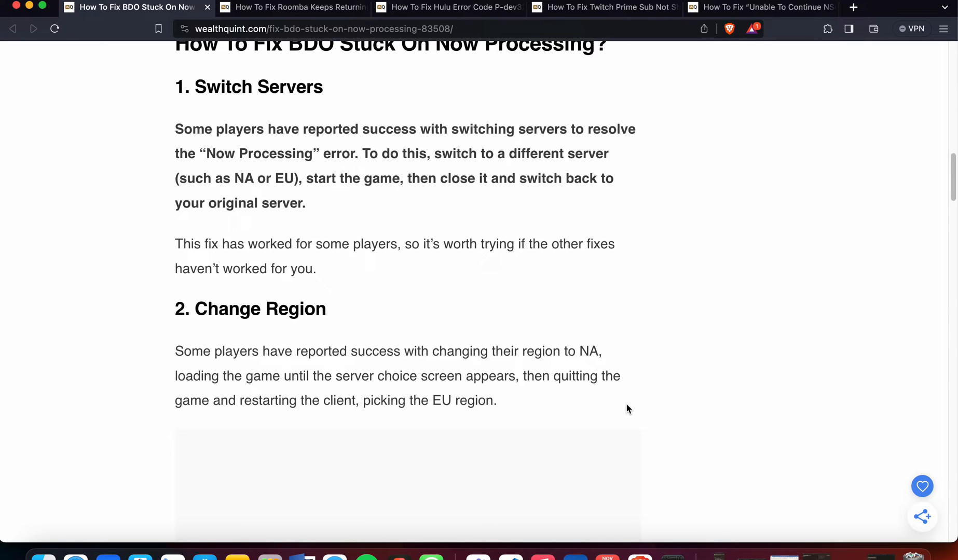
scroll(down, 3)
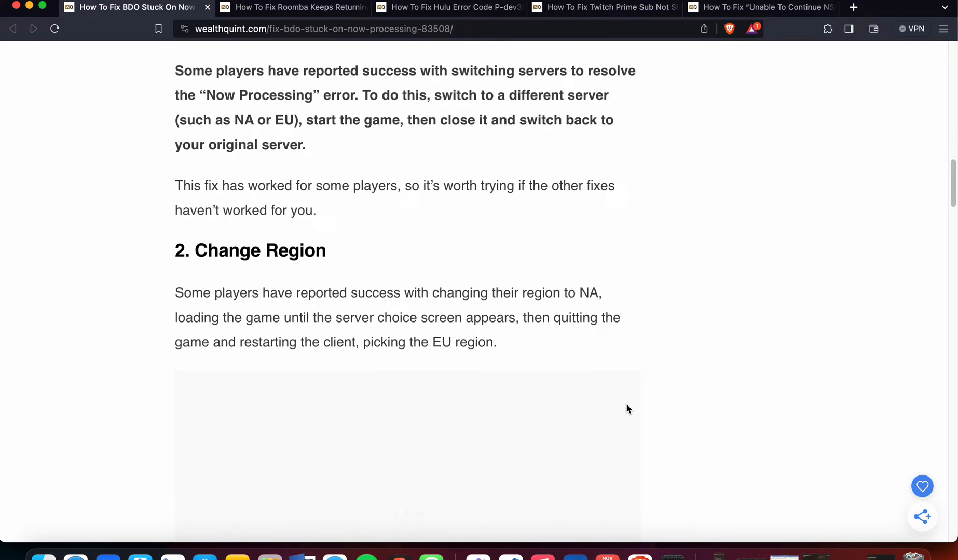
scroll(down, 3)
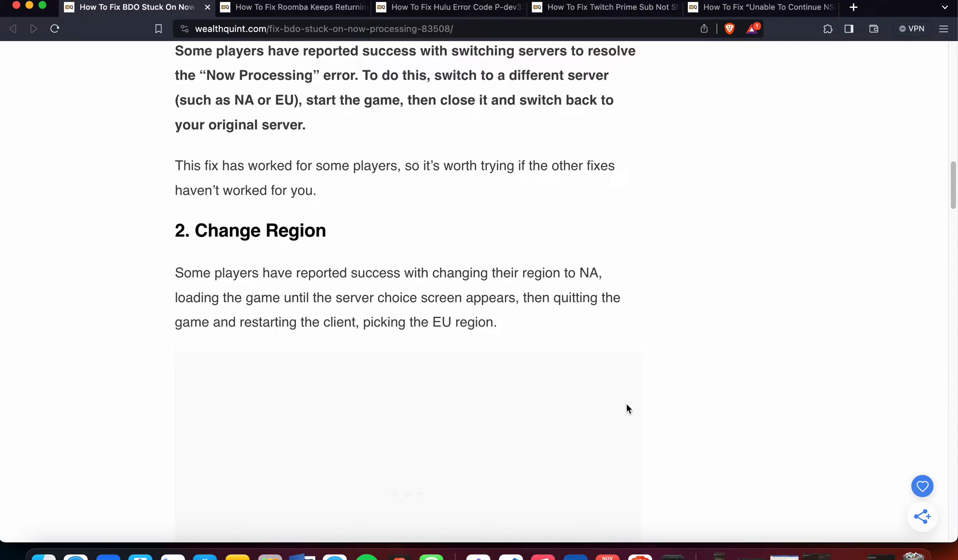
scroll(down, 3)
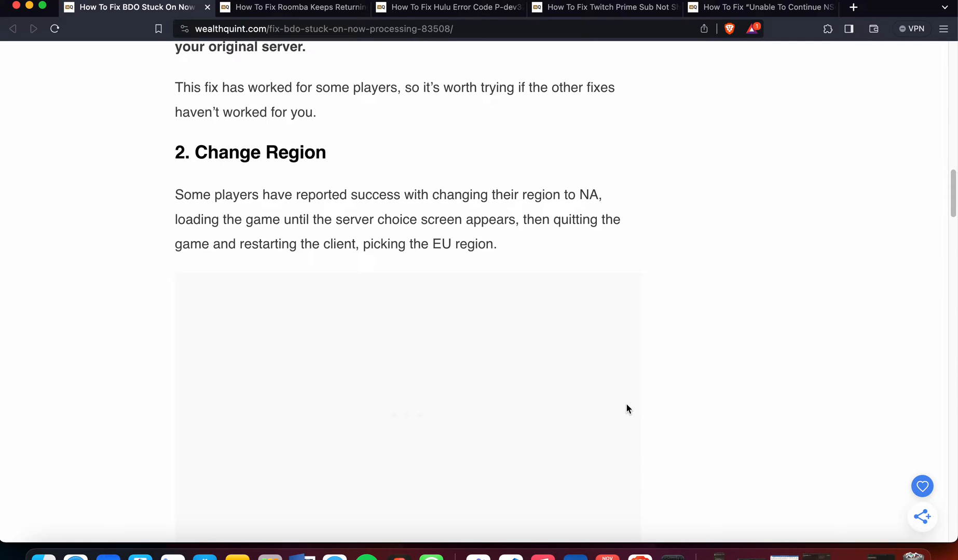
scroll(down, 3)
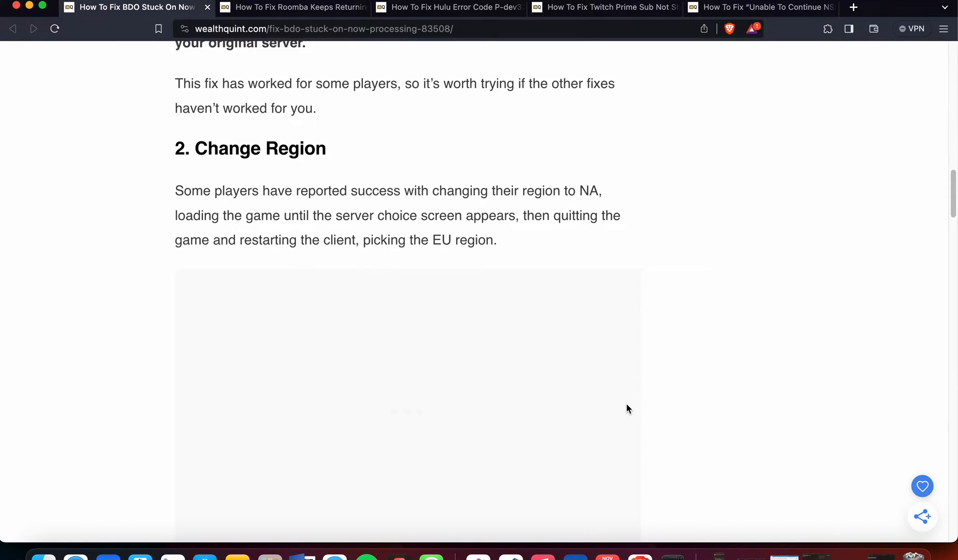
scroll(down, 3)
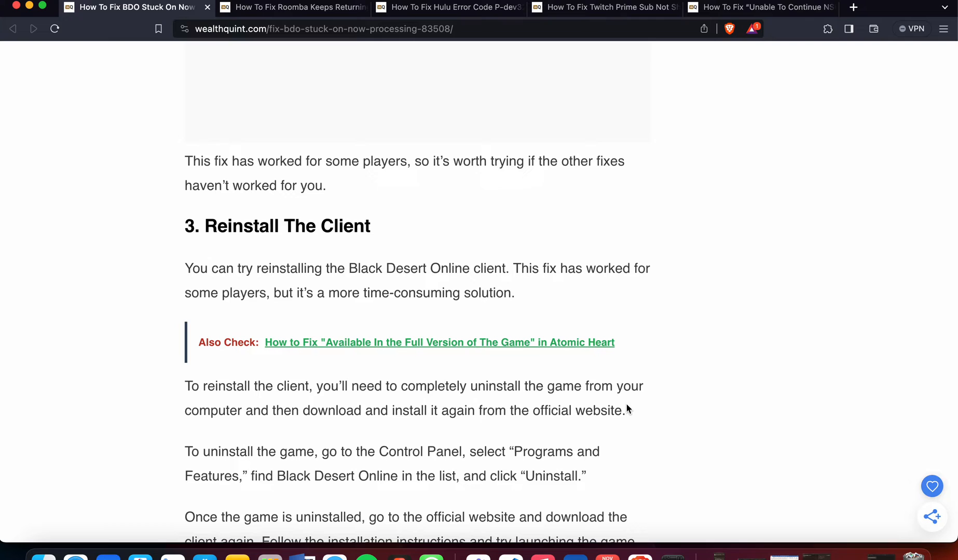
scroll(down, 3)
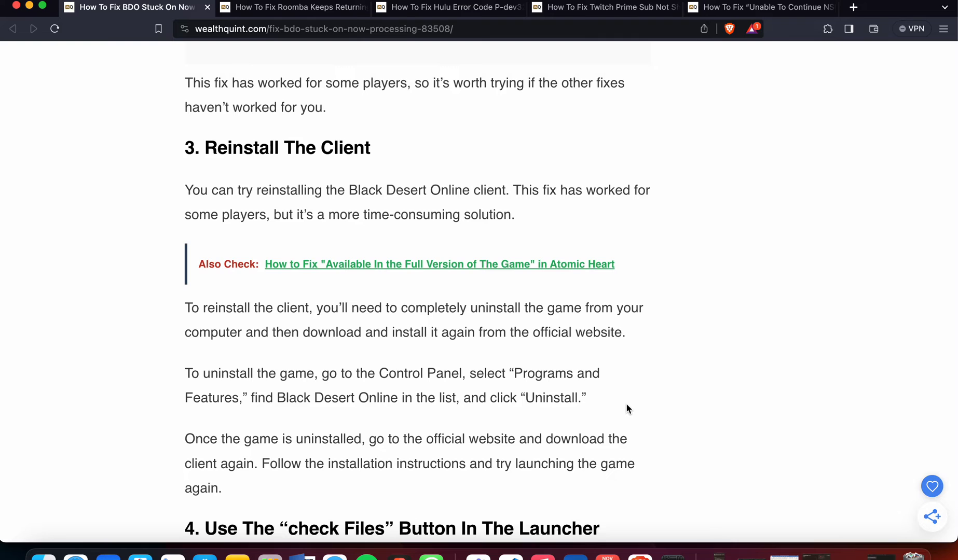
scroll(down, 3)
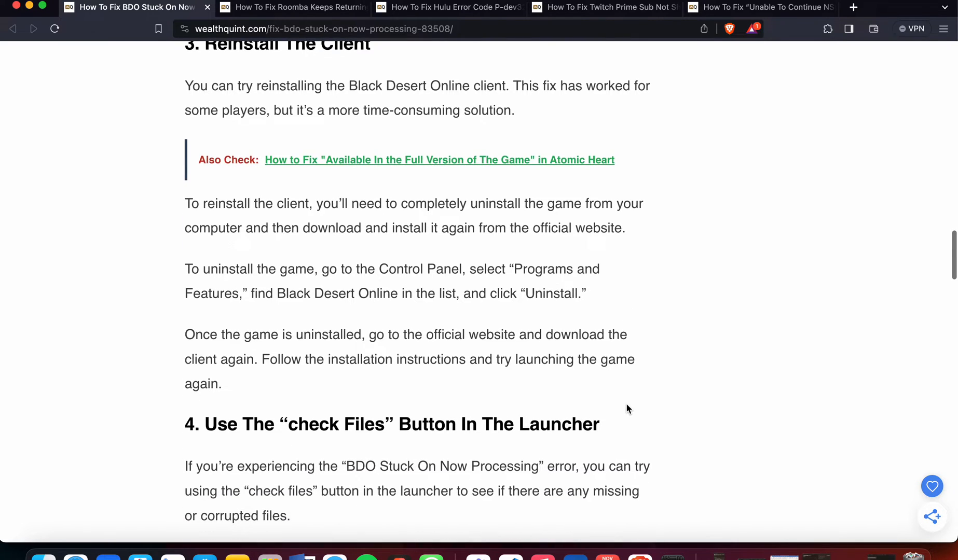
scroll(down, 3)
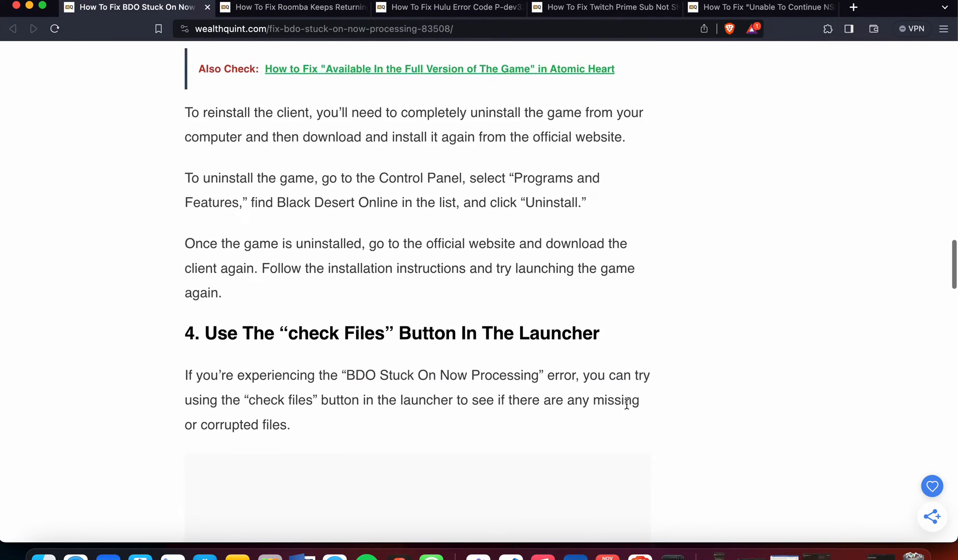
scroll(down, 3)
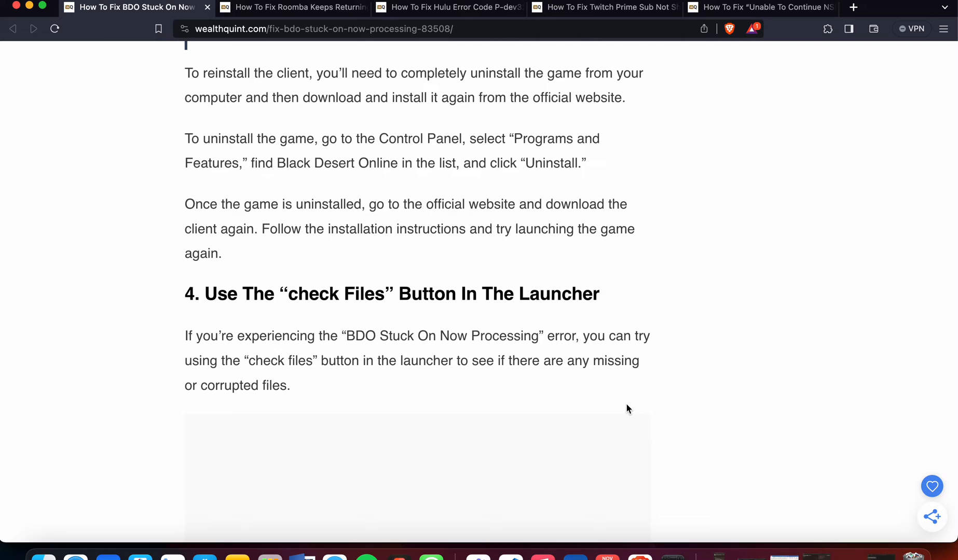
scroll(down, 3)
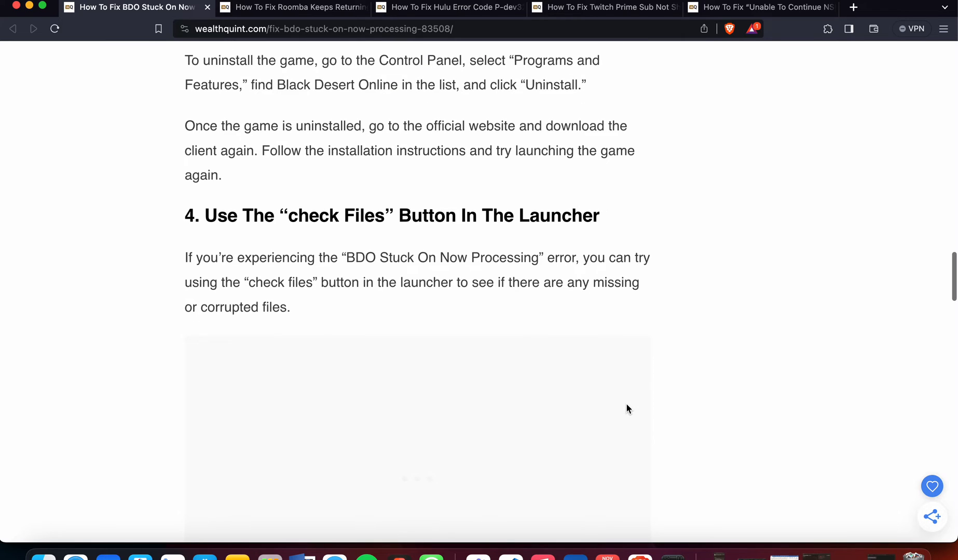
scroll(down, 3)
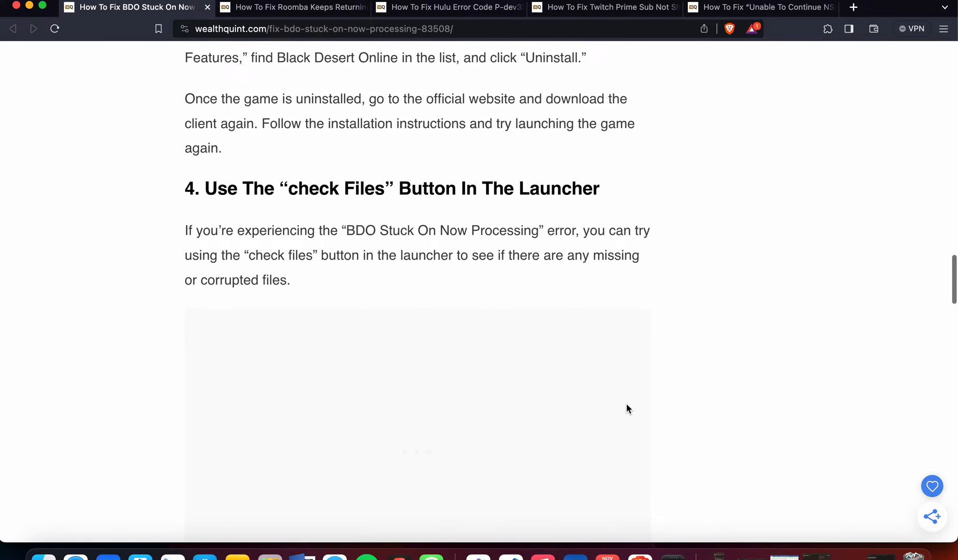
scroll(down, 3)
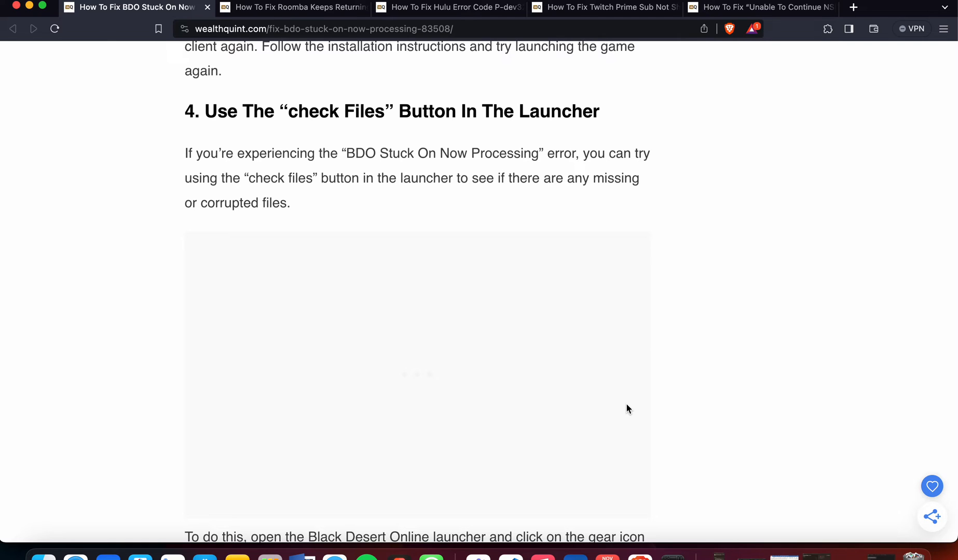
mouse_move(630, 412)
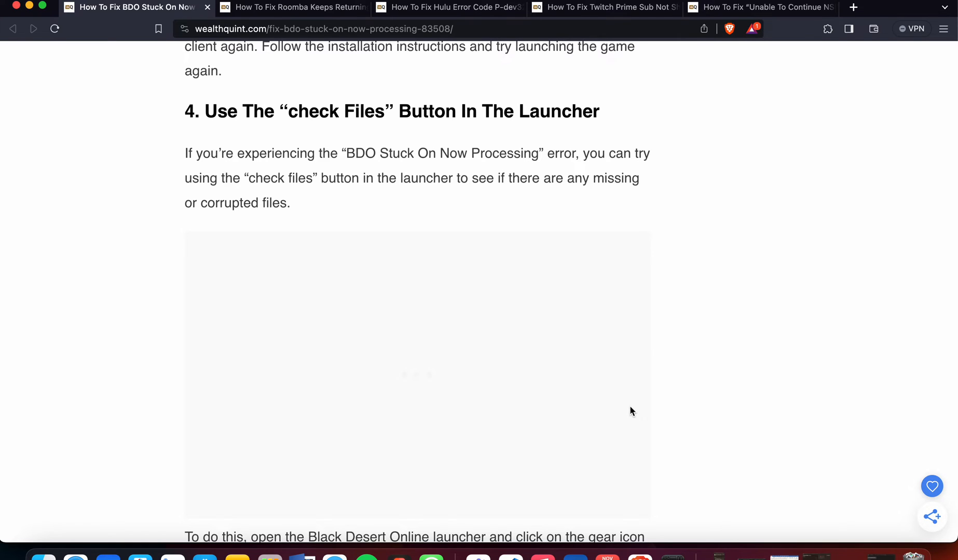
scroll(down, 3)
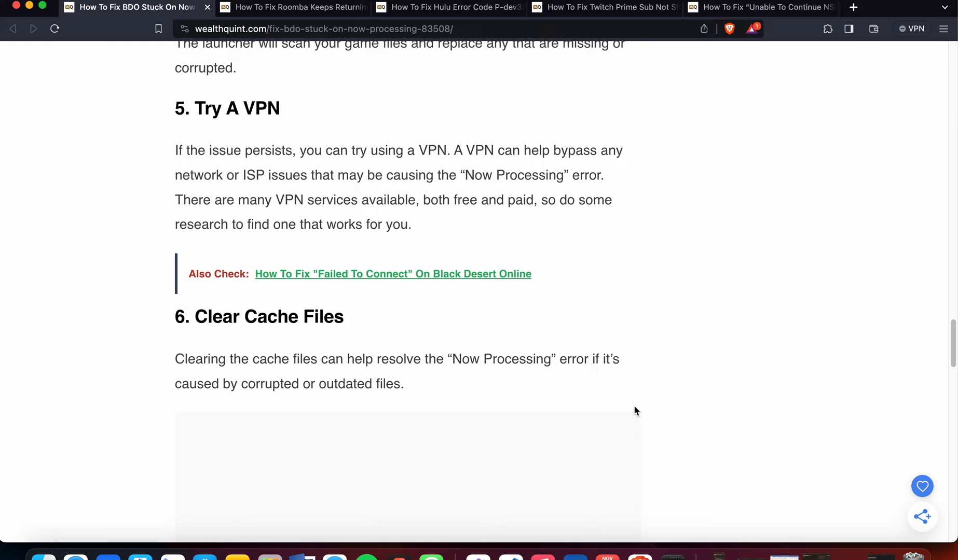
scroll(up, 3)
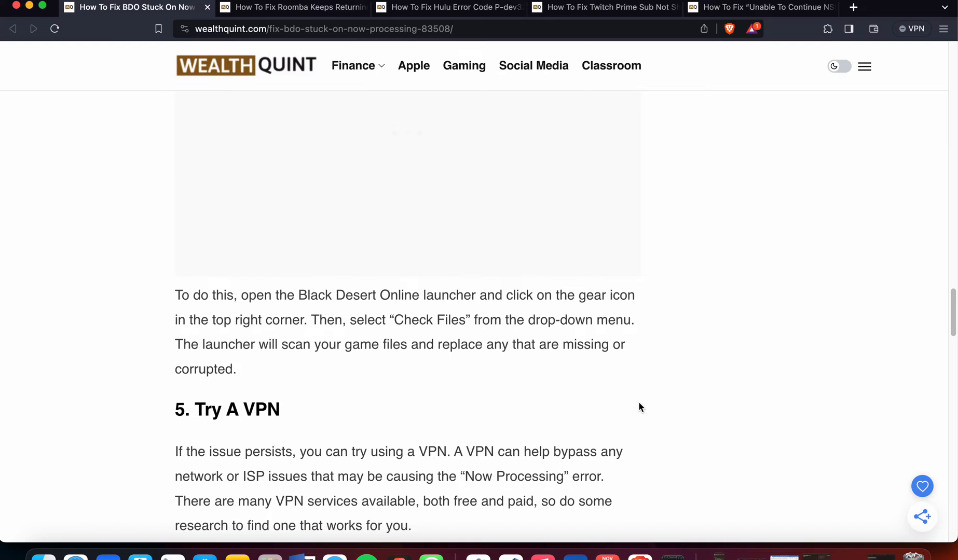
scroll(down, 3)
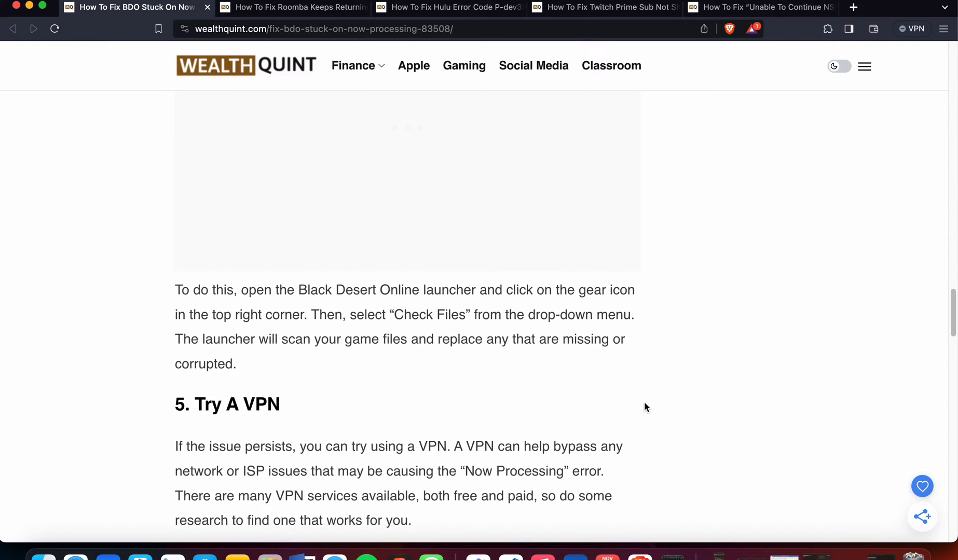
scroll(down, 3)
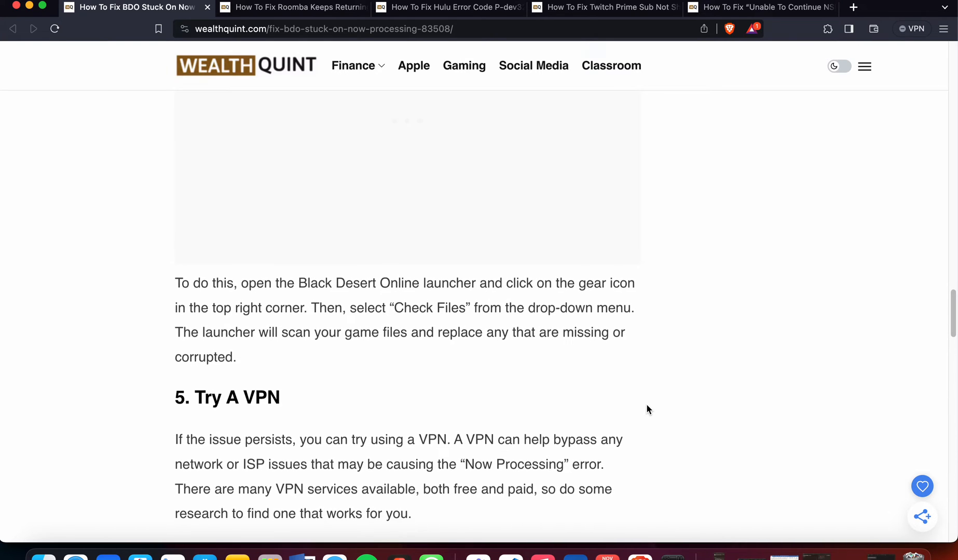
scroll(down, 3)
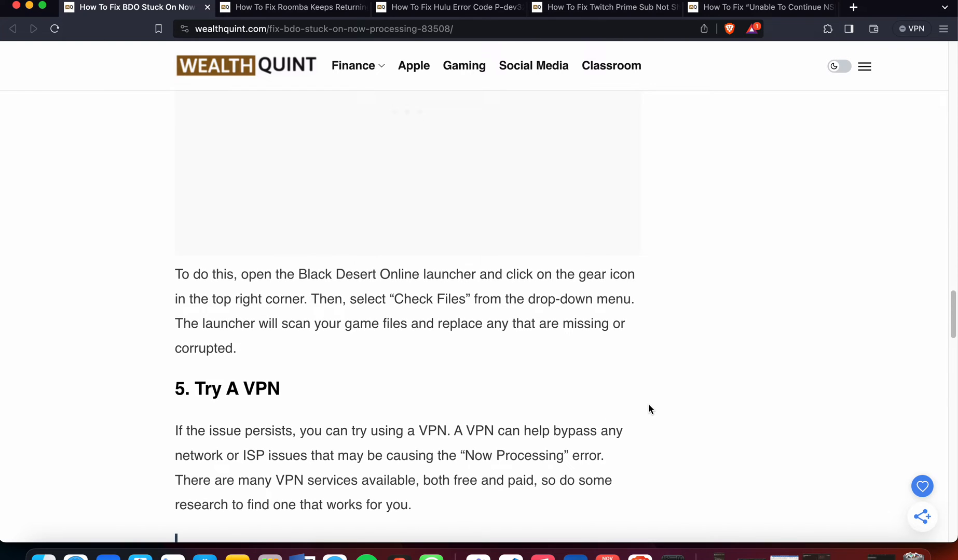
scroll(down, 3)
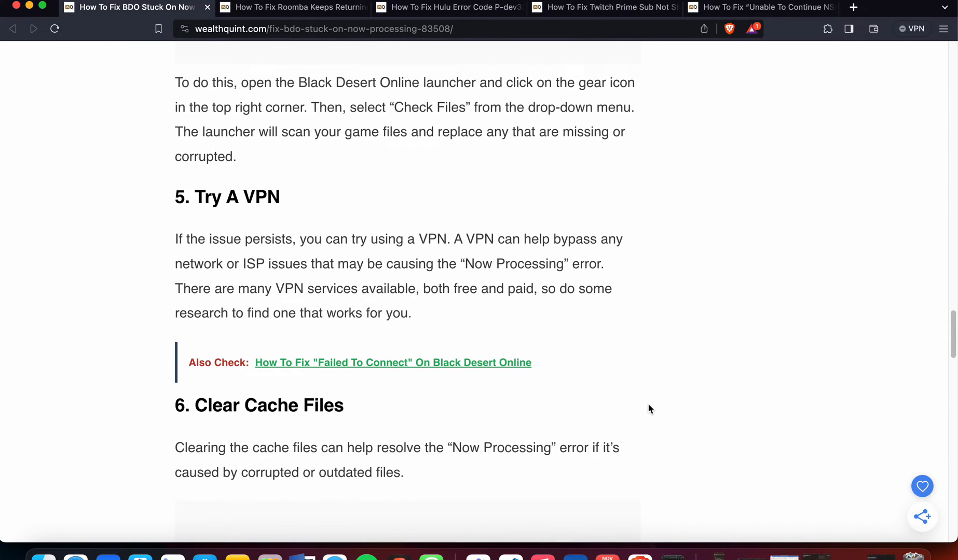
scroll(down, 3)
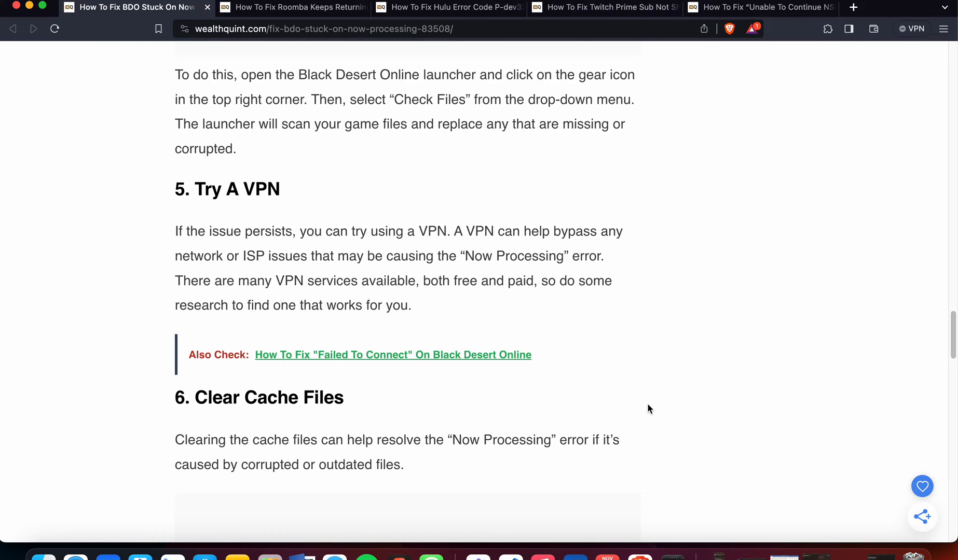
mouse_move(652, 407)
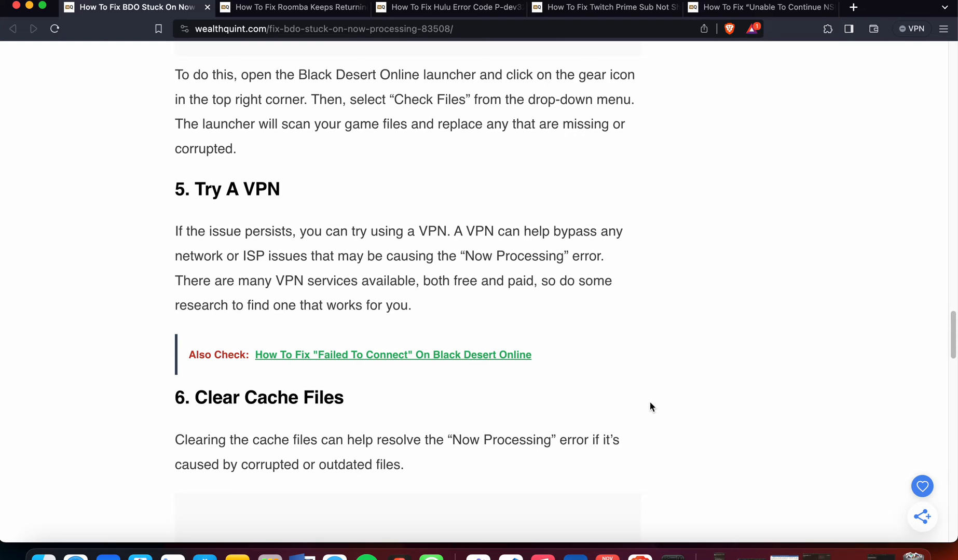
scroll(down, 3)
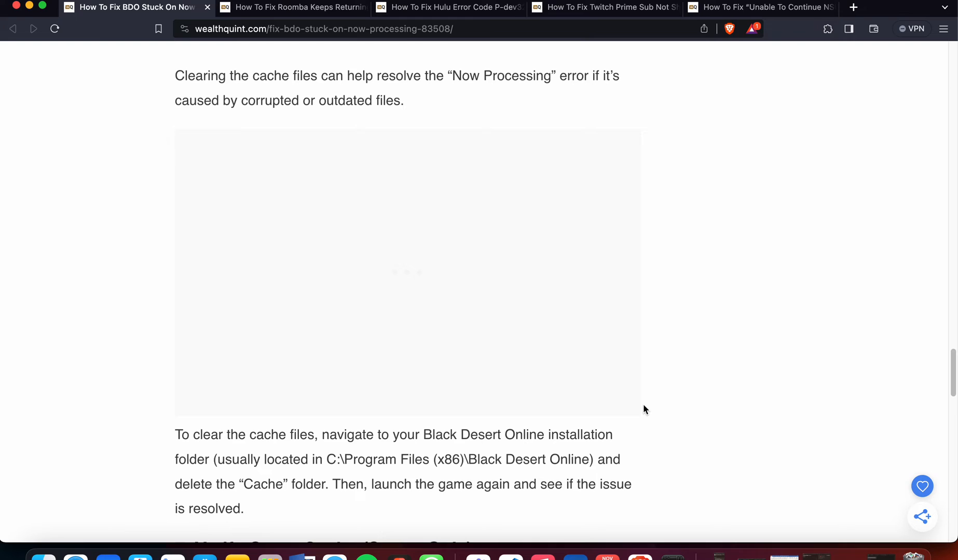
scroll(up, 3)
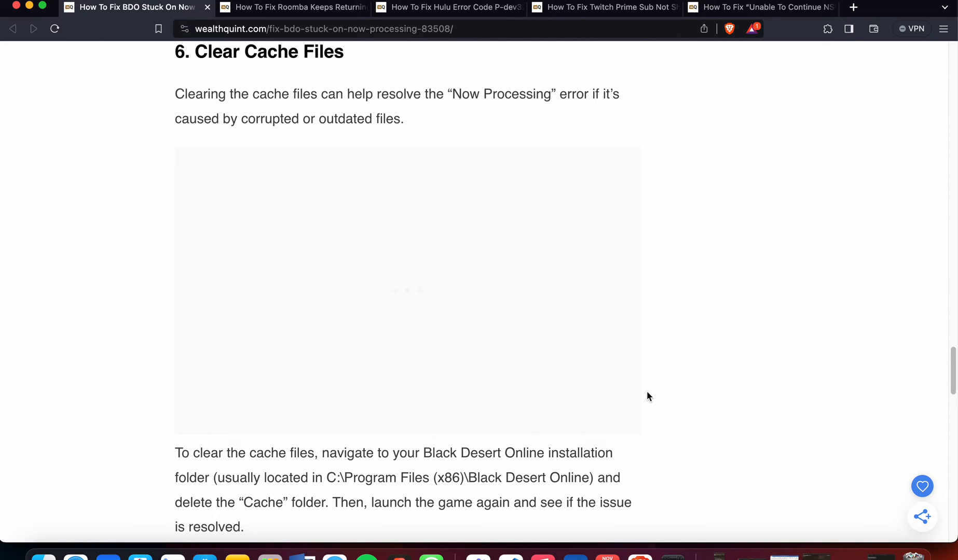
scroll(down, 3)
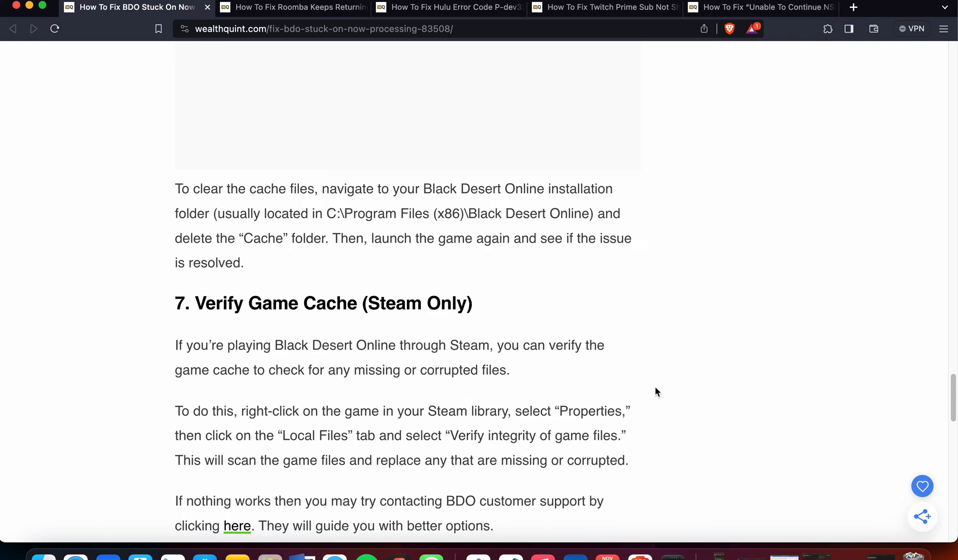
scroll(down, 3)
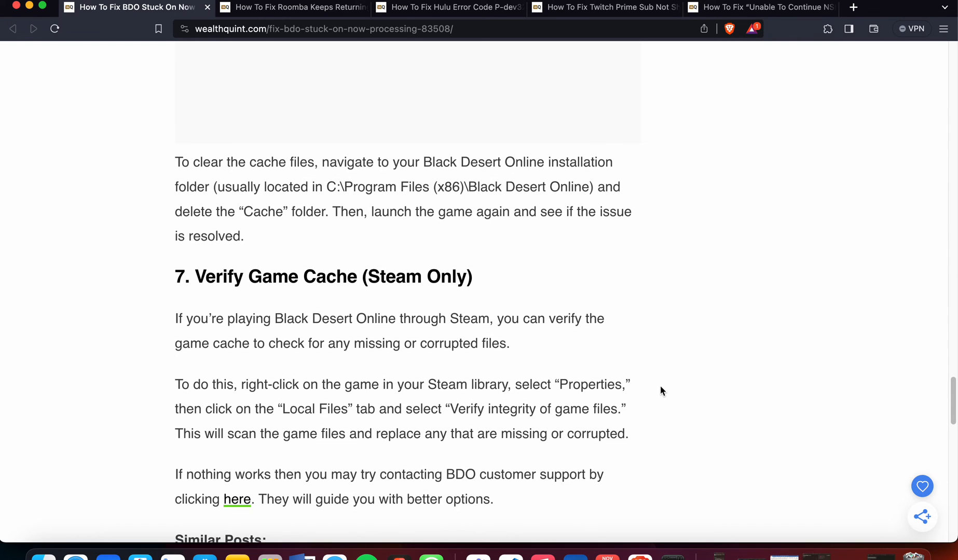
scroll(down, 3)
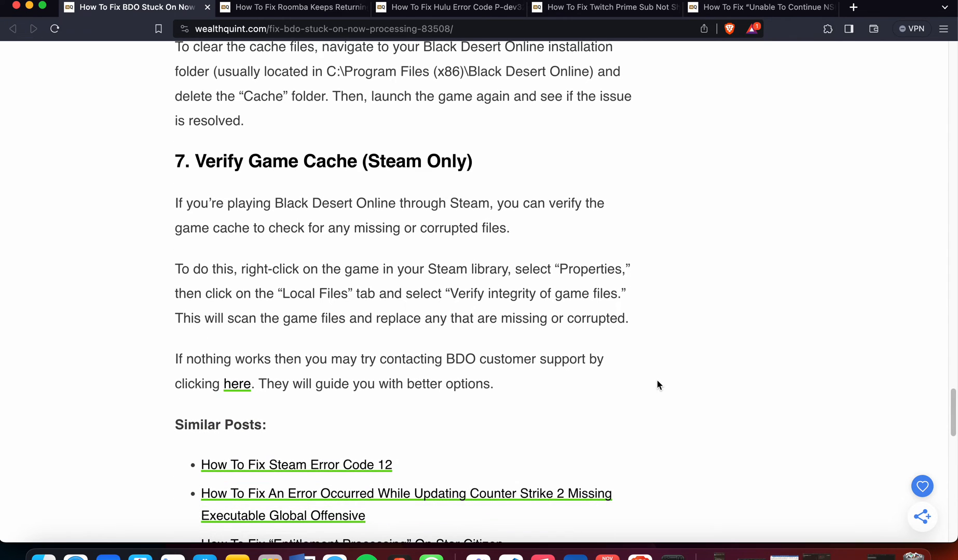
scroll(down, 3)
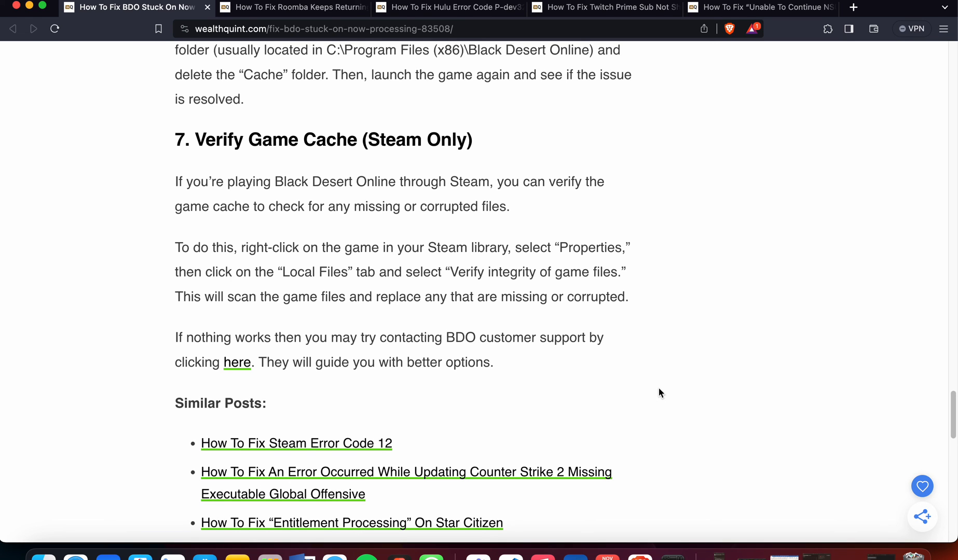
scroll(up, 3)
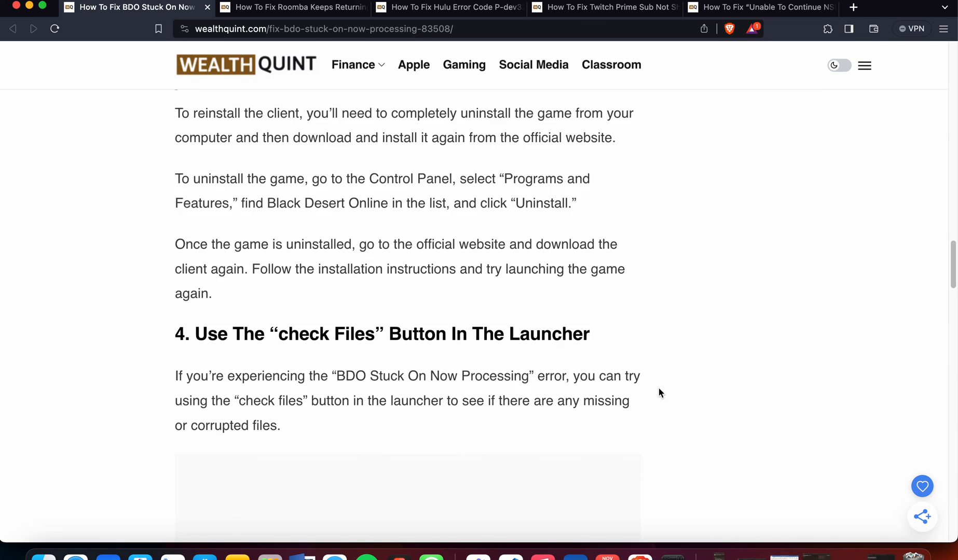
scroll(up, 3)
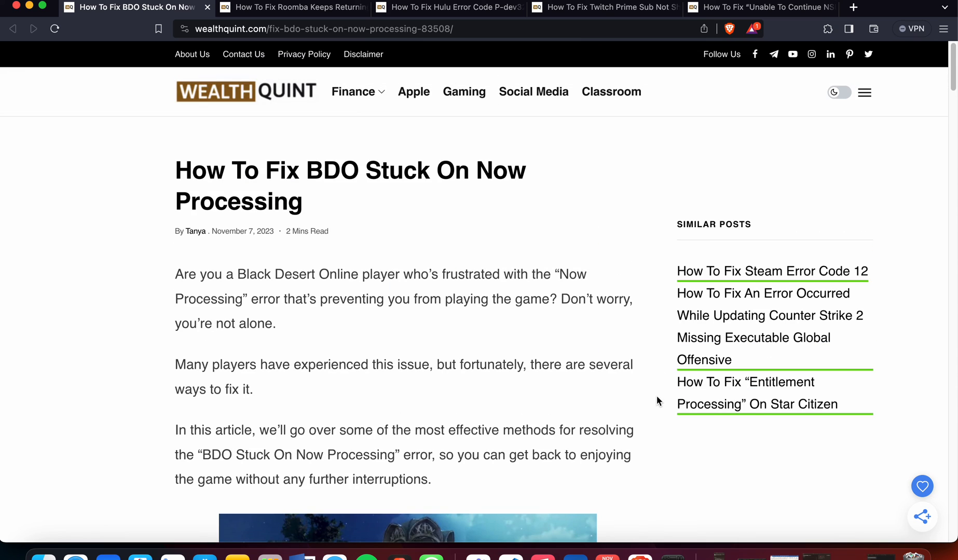